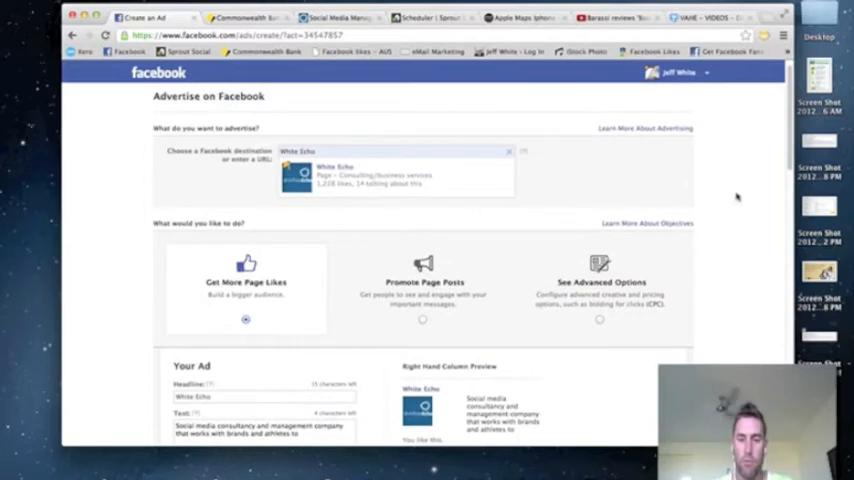
# Set minimum age 25 and tick Small Business Owners, Parents (All) and Mobile Users (All).
pyautogui.scroll(-3)
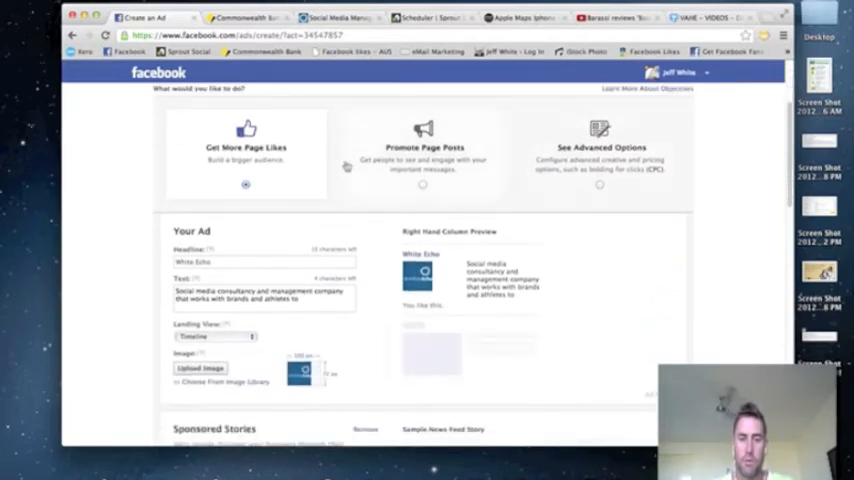
pyautogui.moveTo(283, 178)
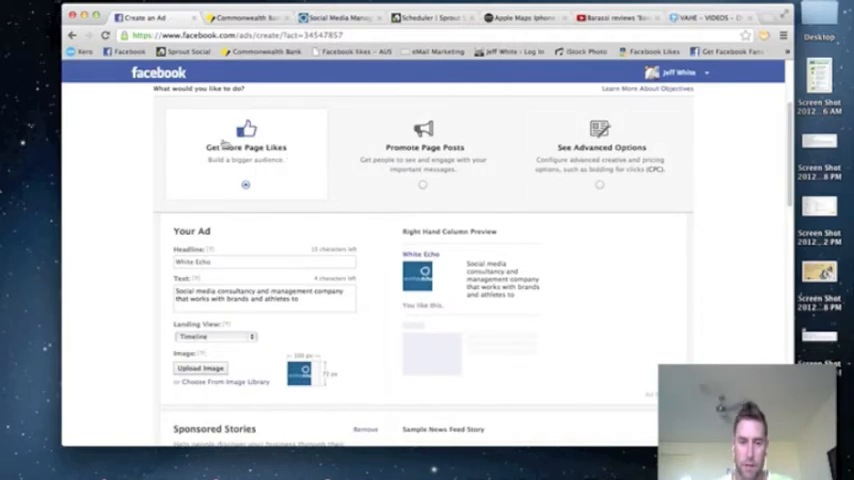
pyautogui.moveTo(728, 175)
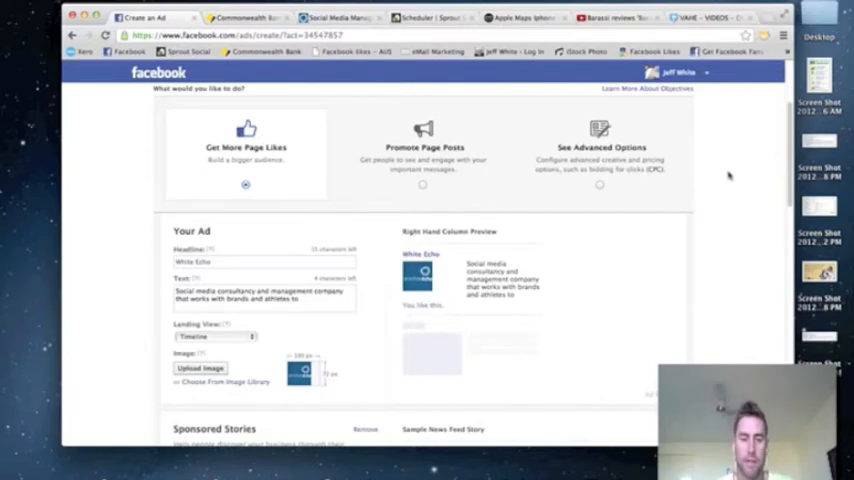
pyautogui.scroll(-3)
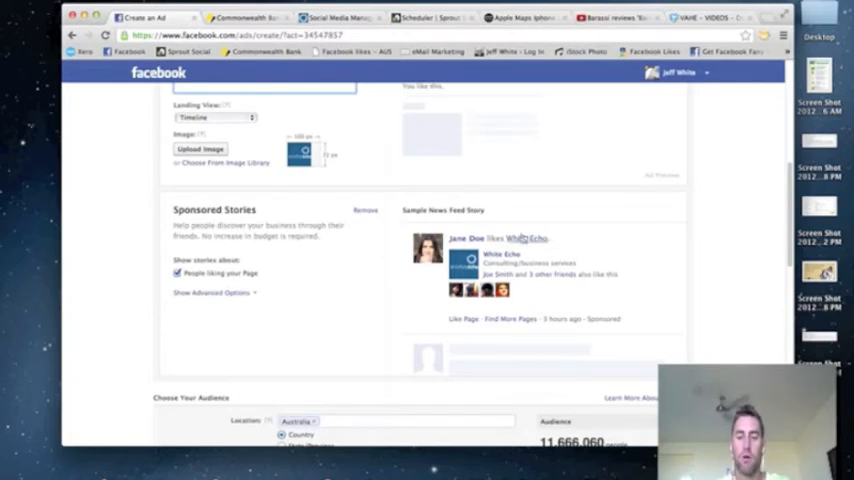
pyautogui.moveTo(588, 287)
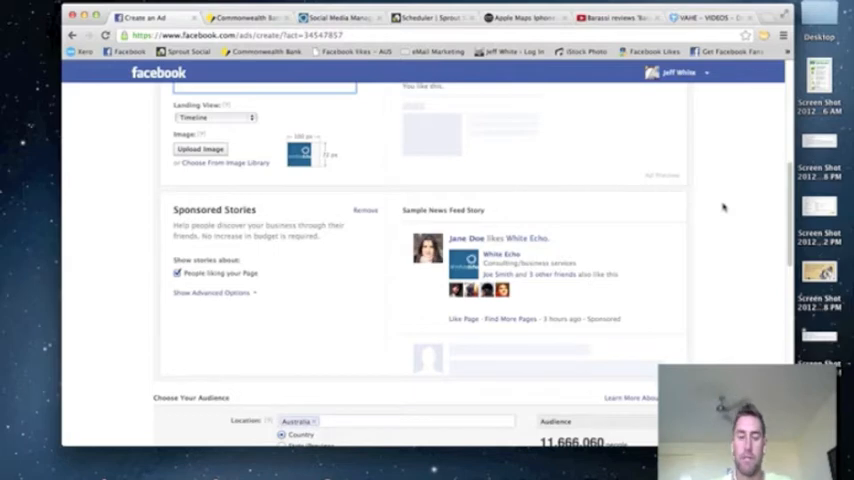
pyautogui.click(290, 235)
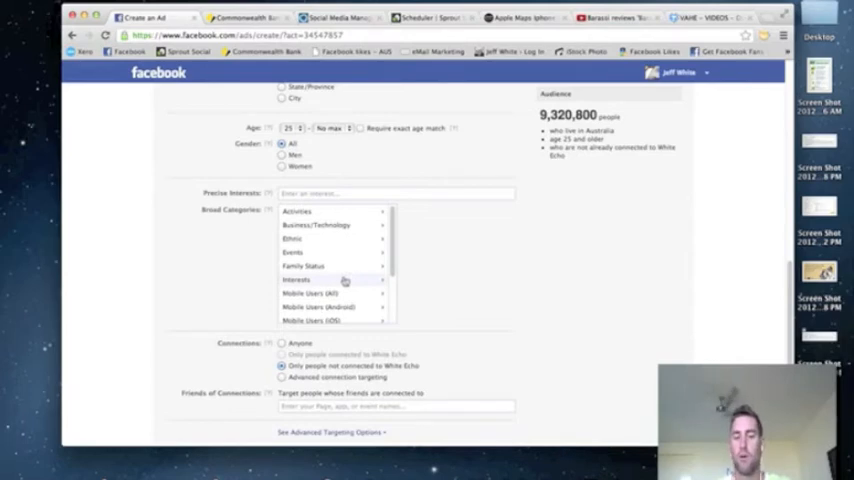
pyautogui.moveTo(330, 279)
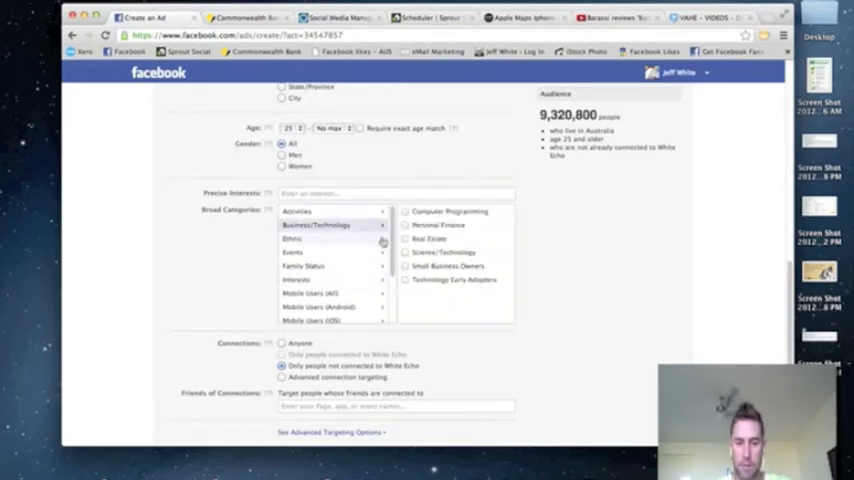
pyautogui.click(406, 266)
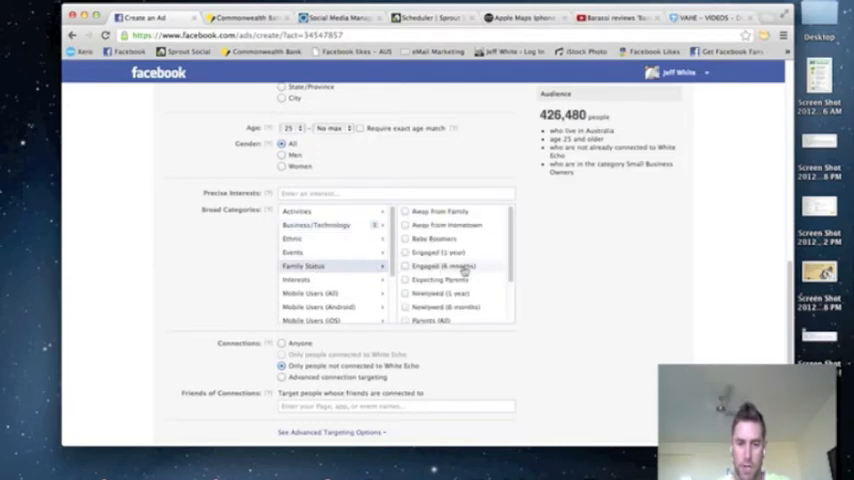
pyautogui.click(406, 255)
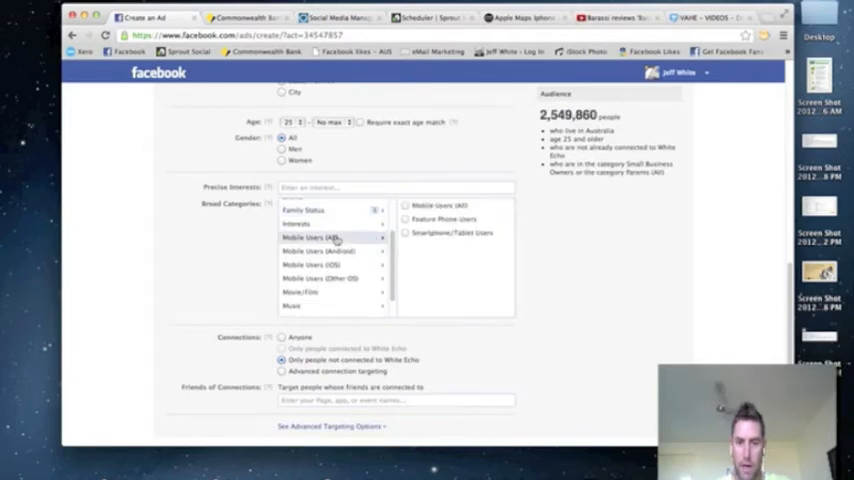
pyautogui.click(406, 205)
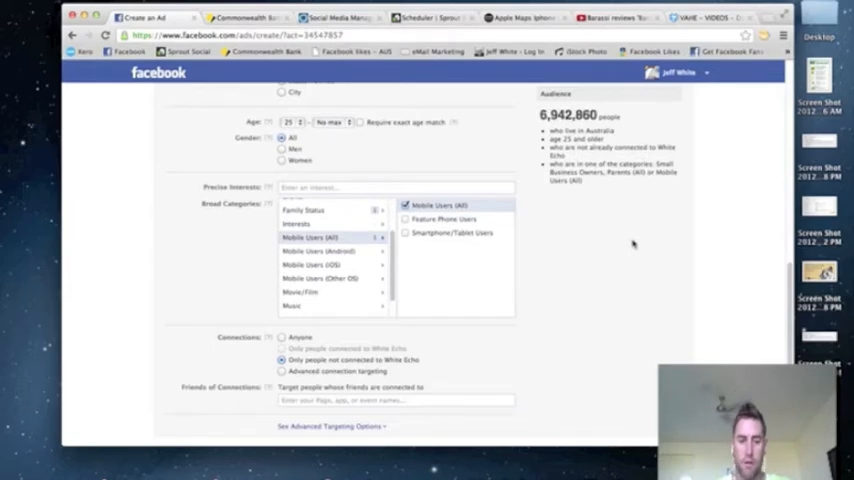
pyautogui.scroll(-3)
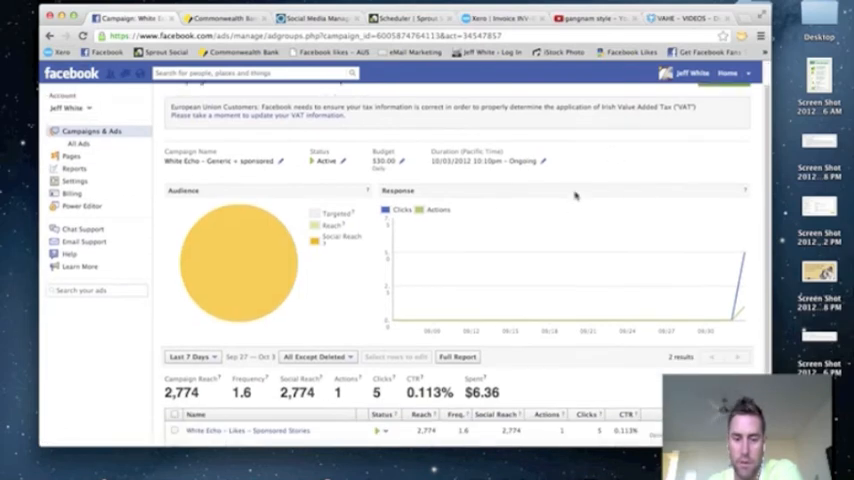
pyautogui.scroll(-3)
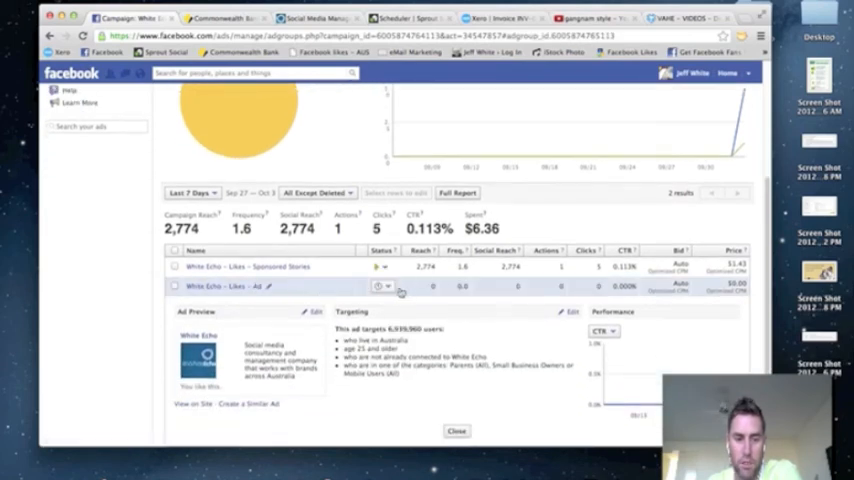
pyautogui.click(457, 431)
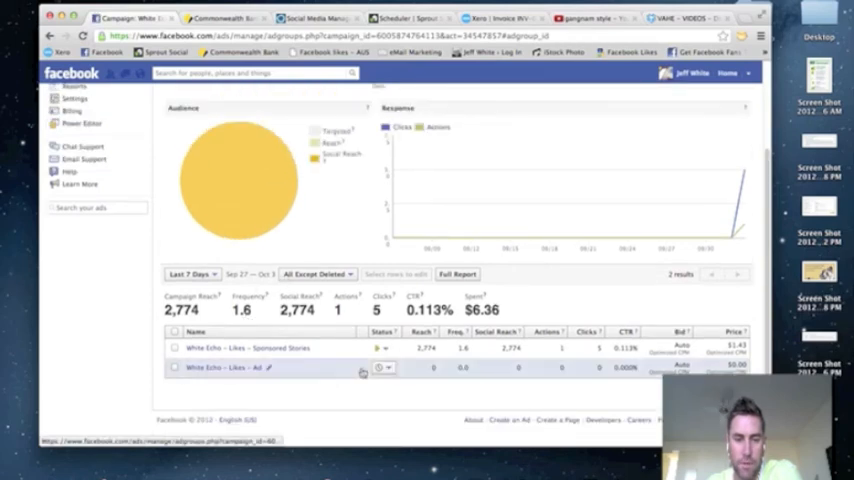